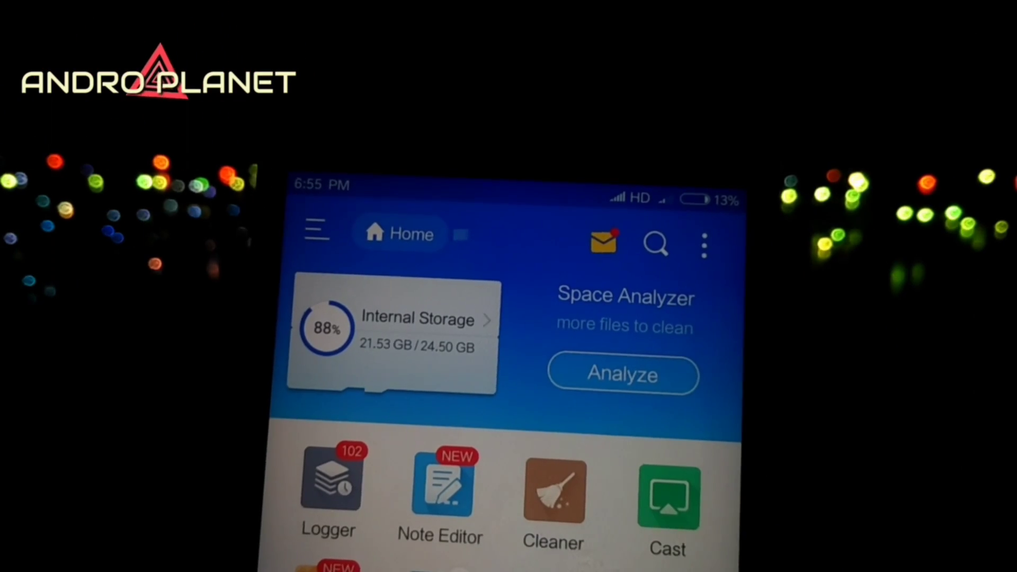
- Show the App section listing installed user apps like Gmail, Drive and YouTube
click(316, 230)
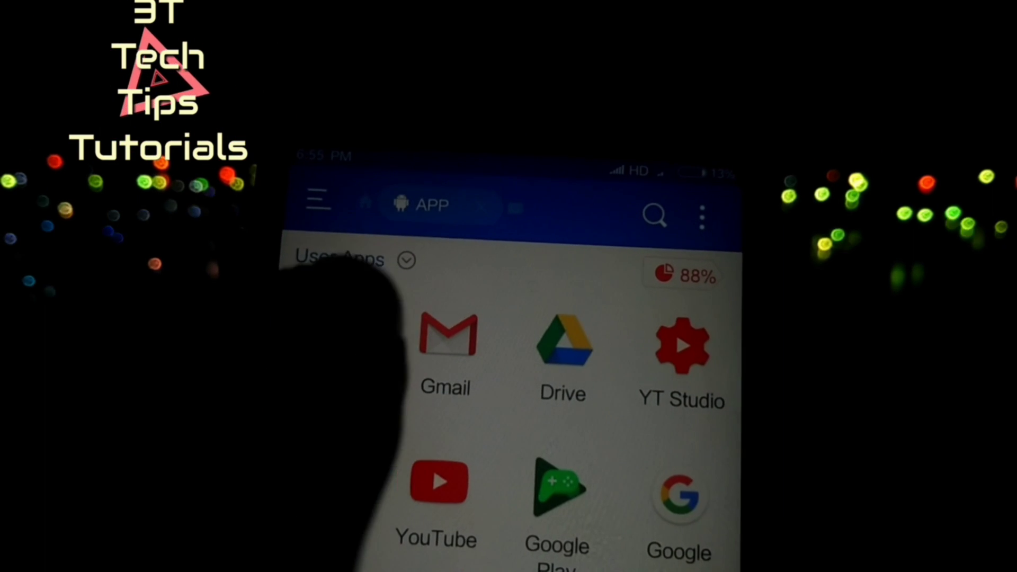
- List system apps, mark Finger-printEx, App Store and Amap, and request their uninstall
click(407, 260)
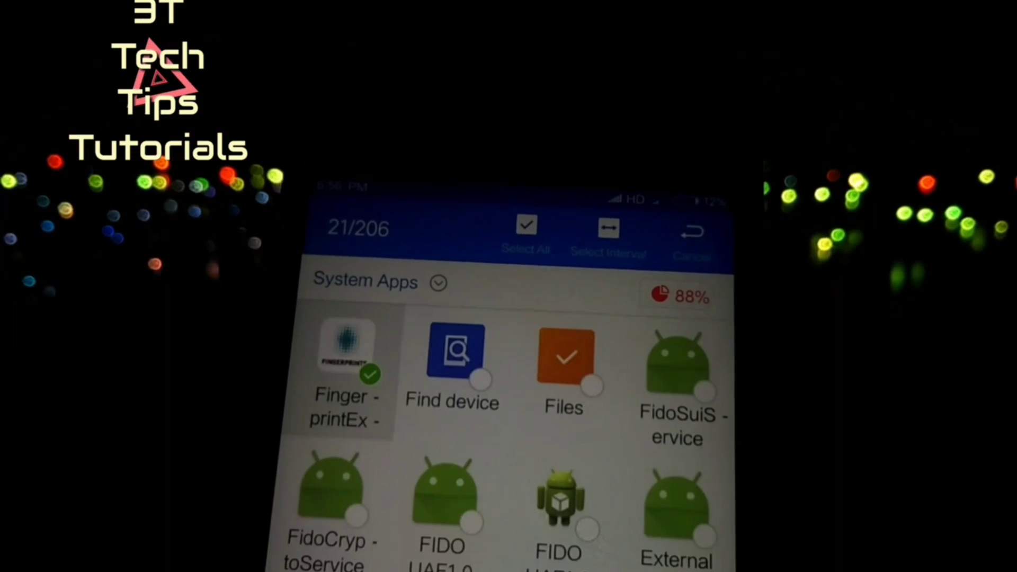
scroll(up, 3)
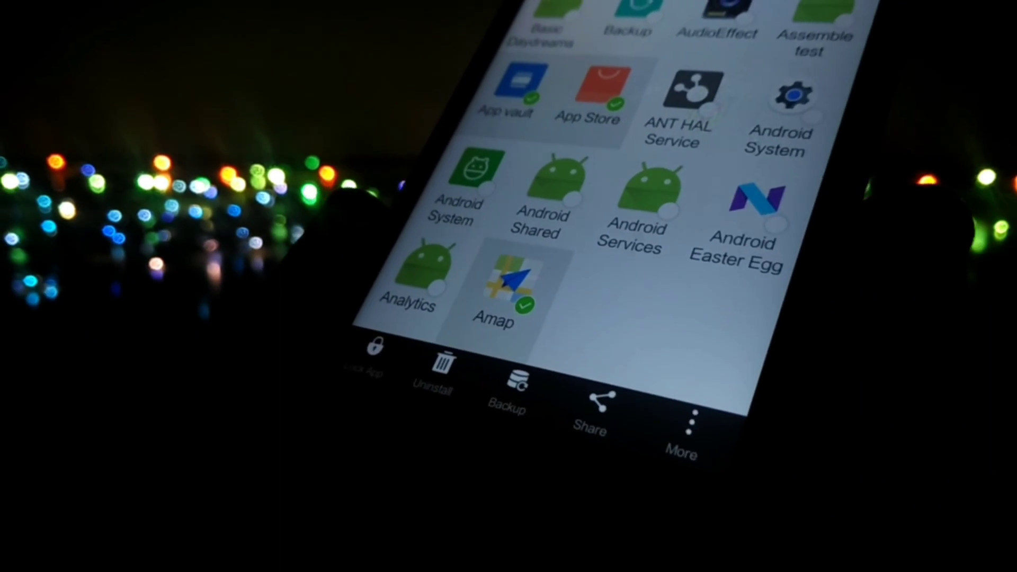
click(430, 375)
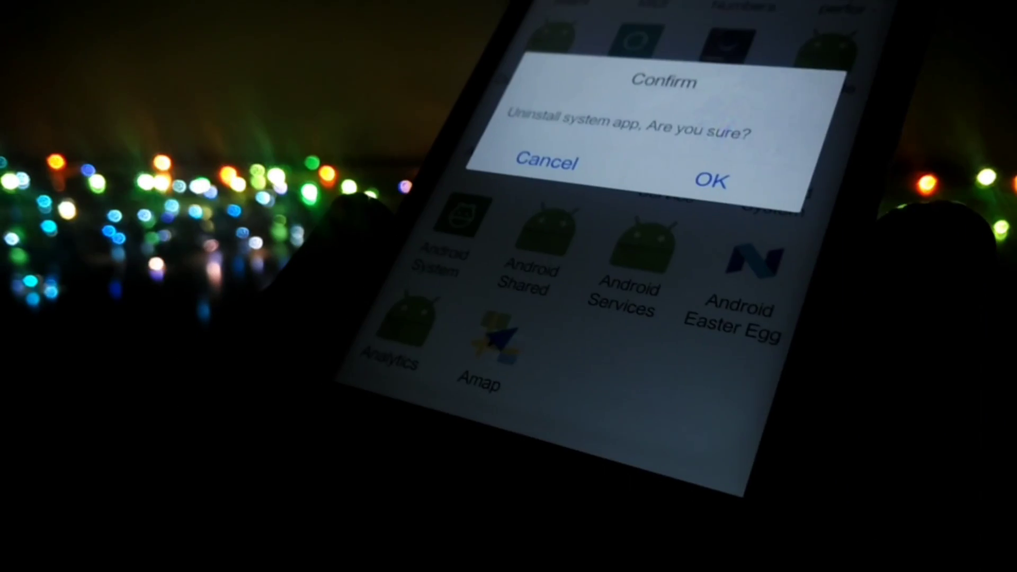